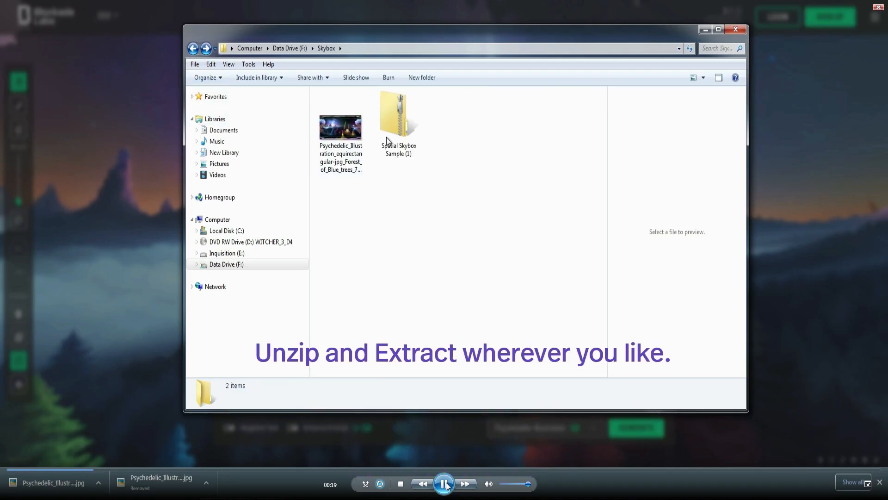
# - Extract the Spatial Skybox Sample (1) zip into the Skybox folder via its context menu
pyautogui.rightClick(398, 119)
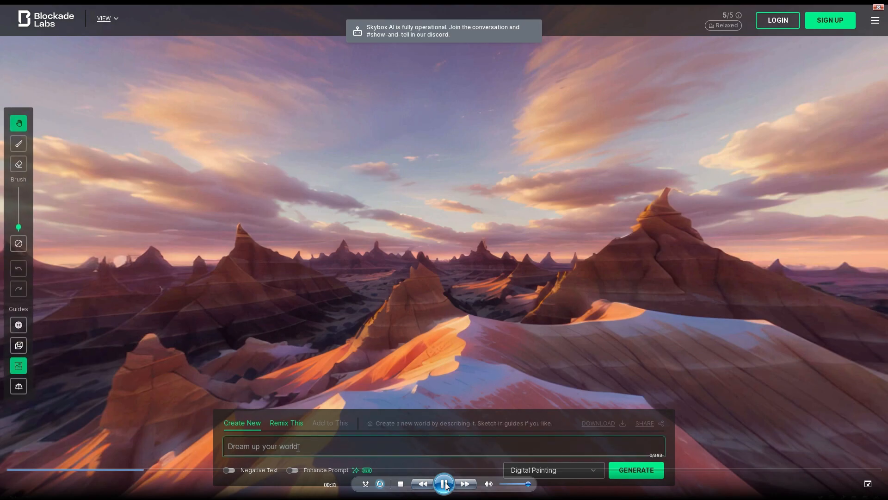
# - Generate a skybox from the prompt: blue-tree forest around a lake, saturn-like planet, sunset
pyautogui.write('Forrest')
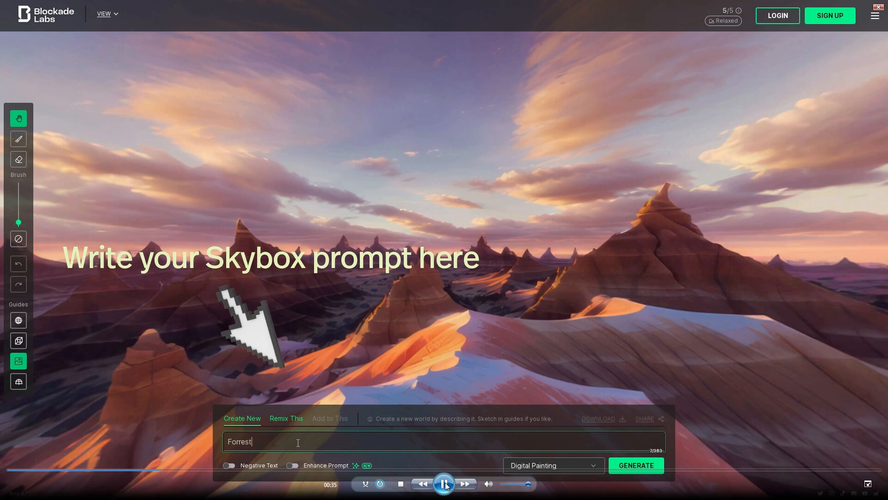
pyautogui.press('Backspace')
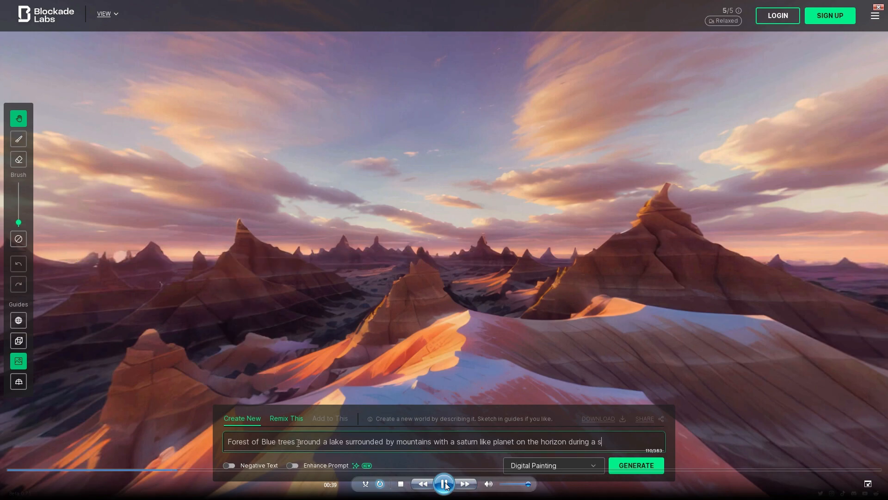
pyautogui.write('unset')
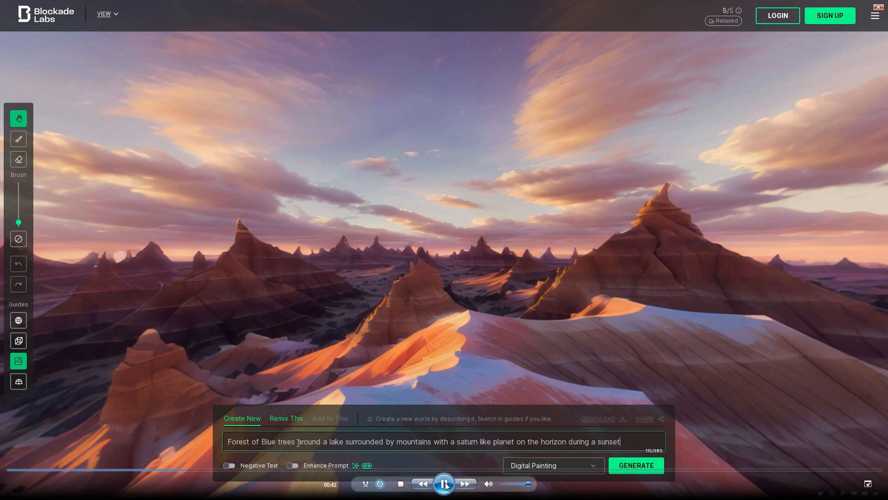
pyautogui.write('.')
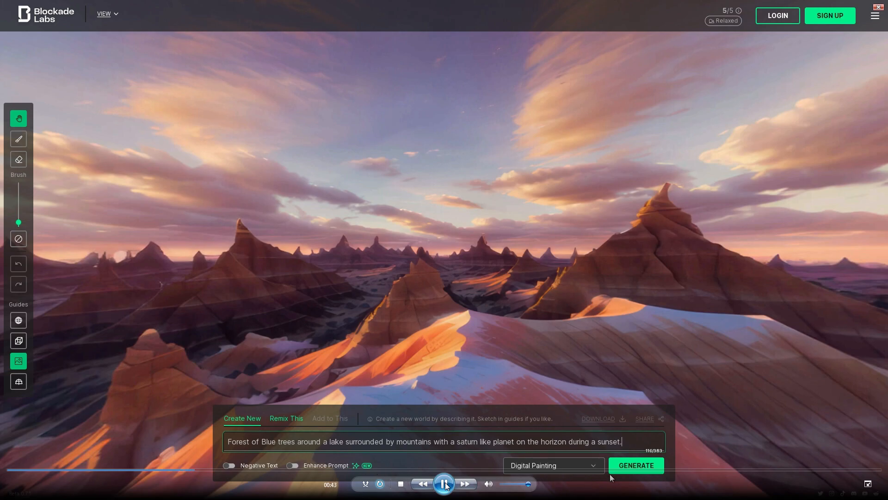
pyautogui.click(634, 464)
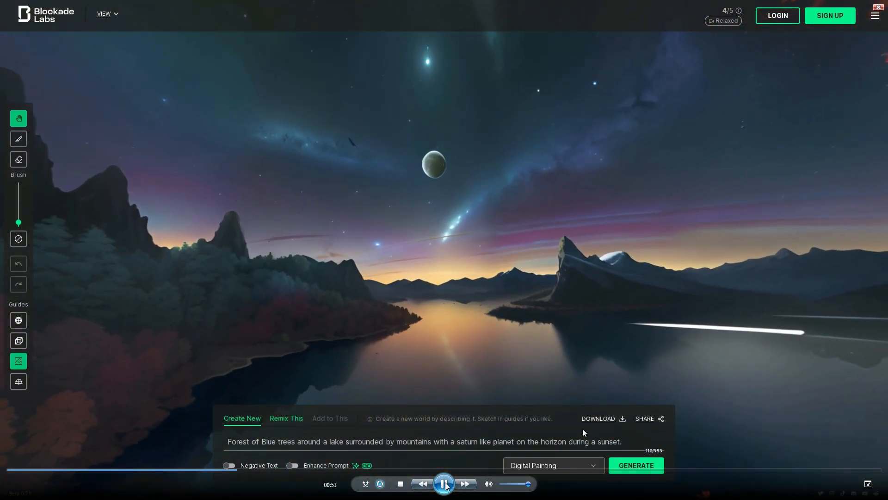
# - Regenerate the same prompt with the Psychedelic Illustration art style
pyautogui.click(552, 466)
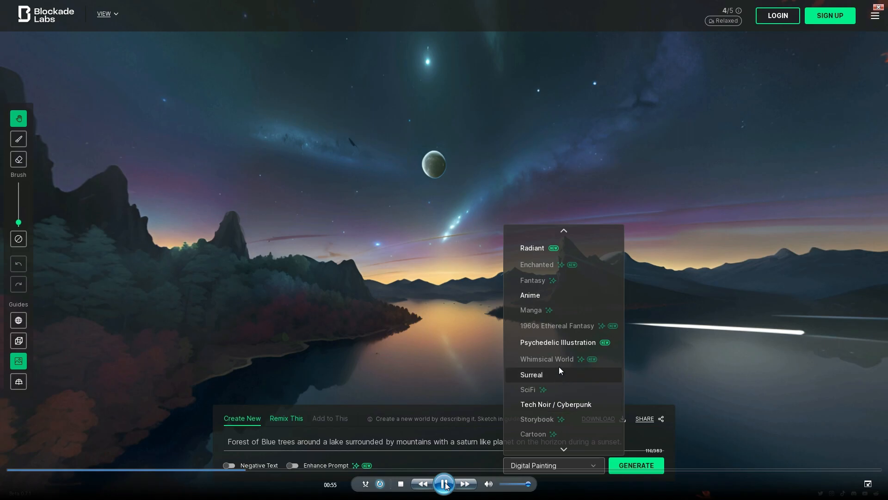
pyautogui.click(557, 343)
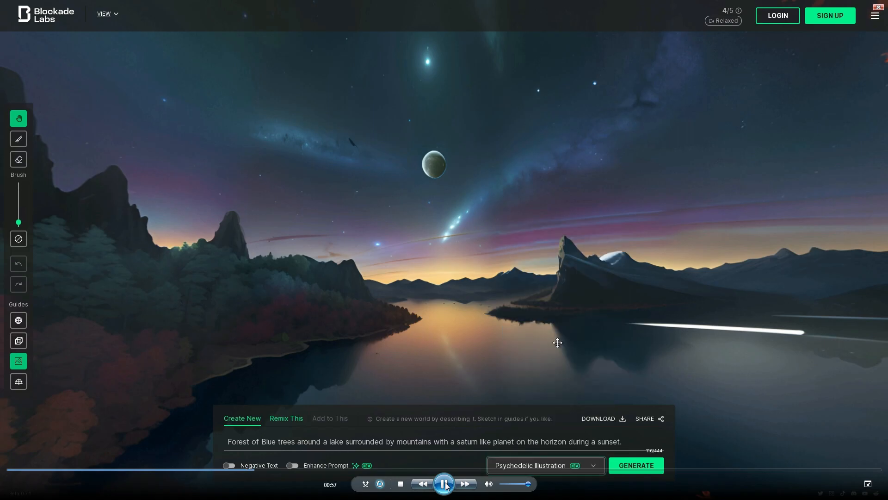
pyautogui.click(635, 465)
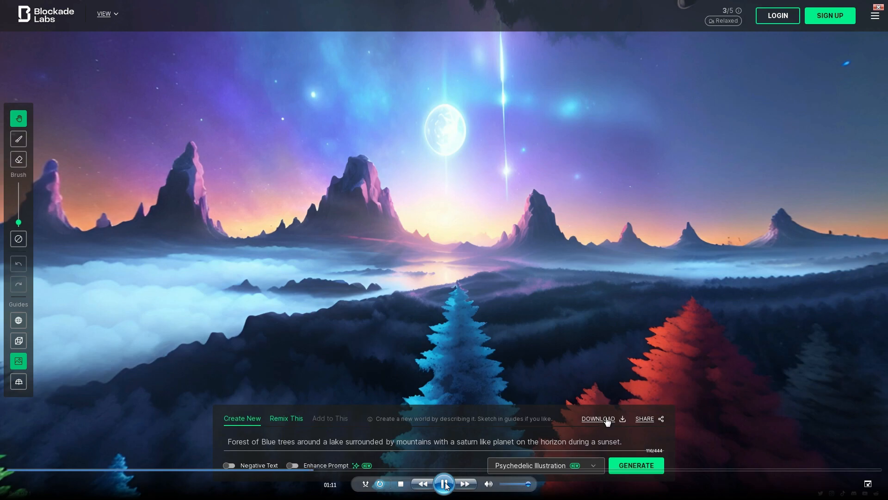
# - Download the Psychedelic Illustration panorama as an equirectangular JPG
pyautogui.click(597, 419)
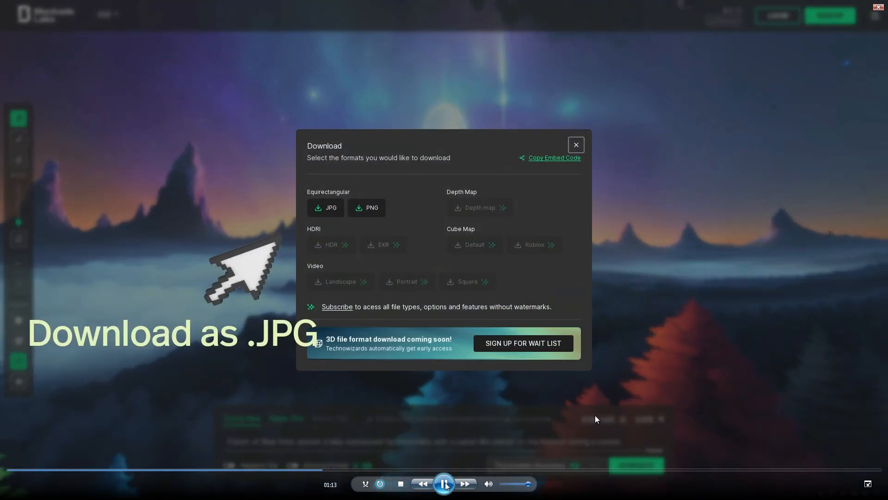
pyautogui.click(325, 207)
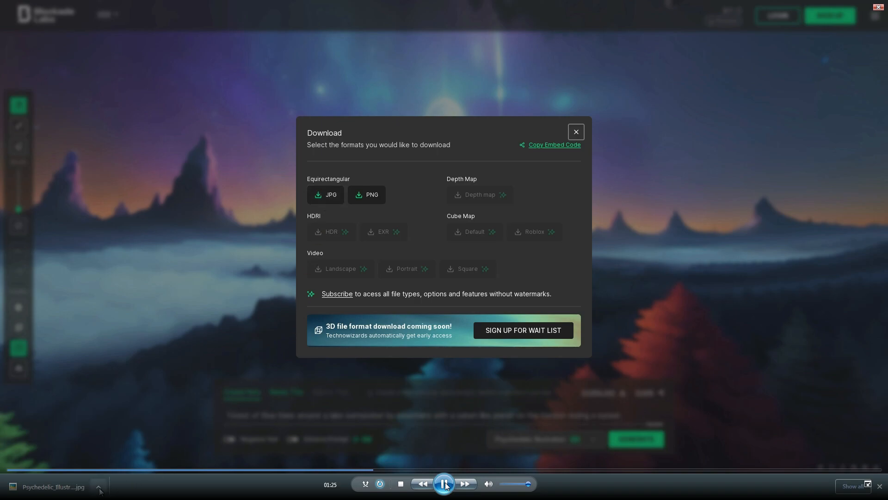
# - Rename the downloaded skybox jpg to 'texture'
pyautogui.rightClick(398, 132)
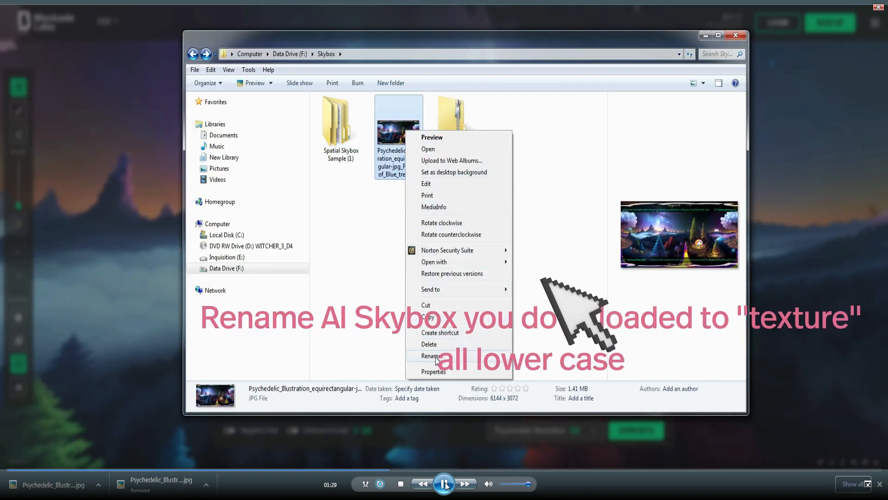
pyautogui.click(432, 355)
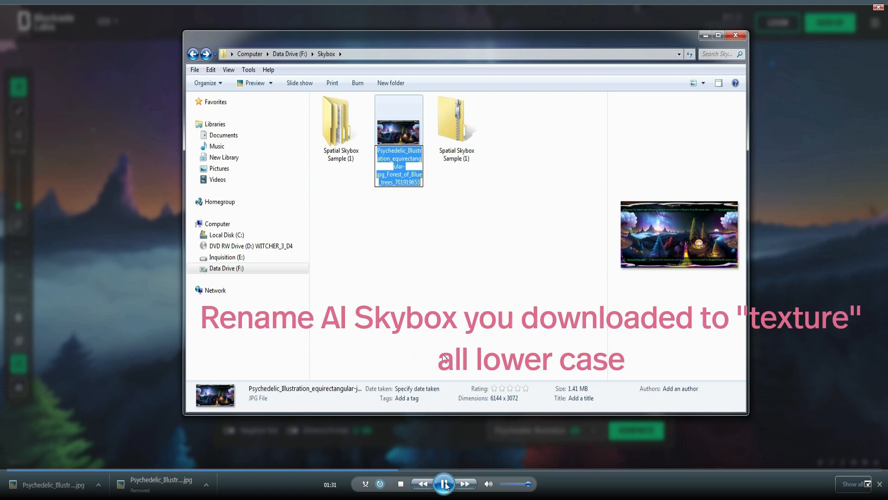
pyautogui.write('texture')
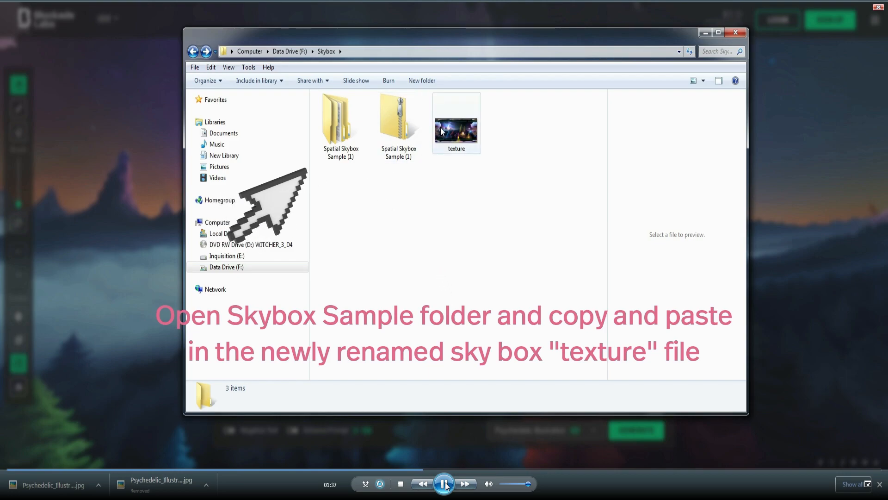
# - Copy texture into the Spatial Skybox Sample folder, replacing the existing texture
pyautogui.rightClick(456, 123)
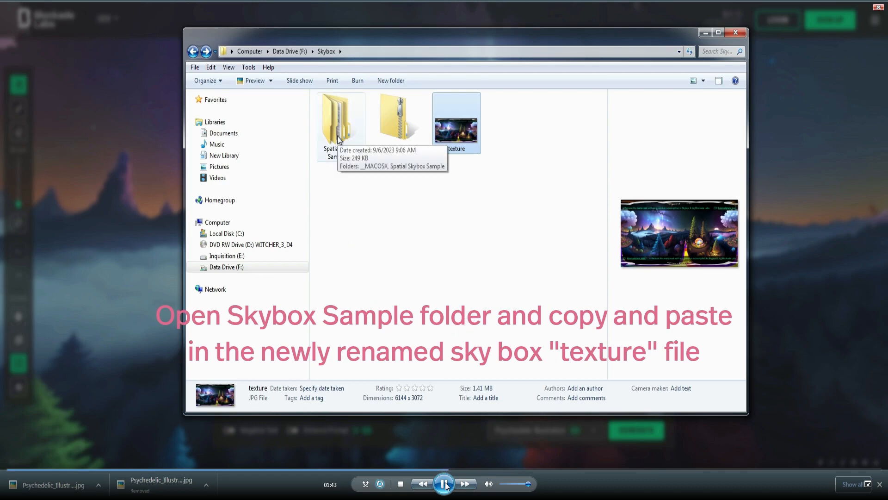
pyautogui.doubleClick(340, 118)
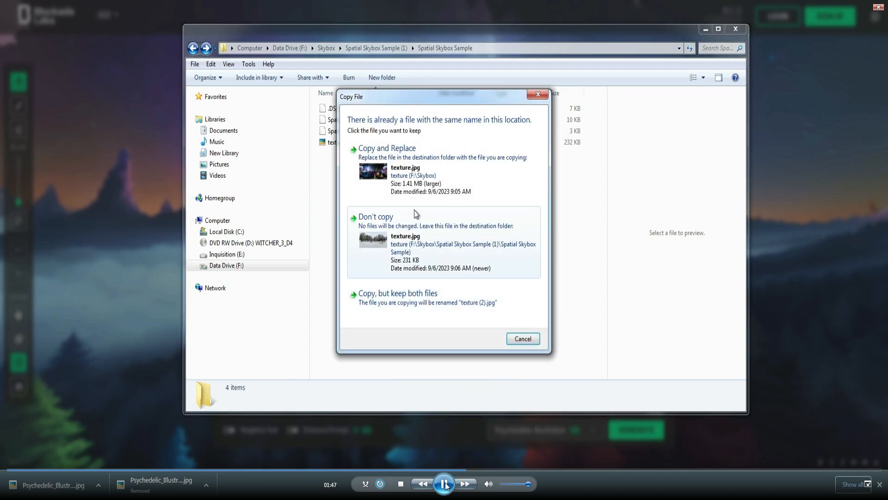
pyautogui.click(387, 148)
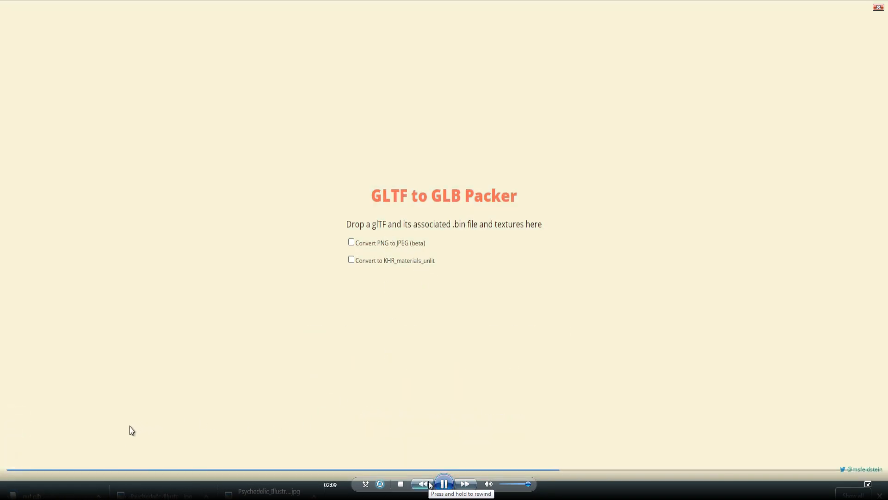
# - Rename the packed out.glb file in the sample folder
pyautogui.rightClick(265, 143)
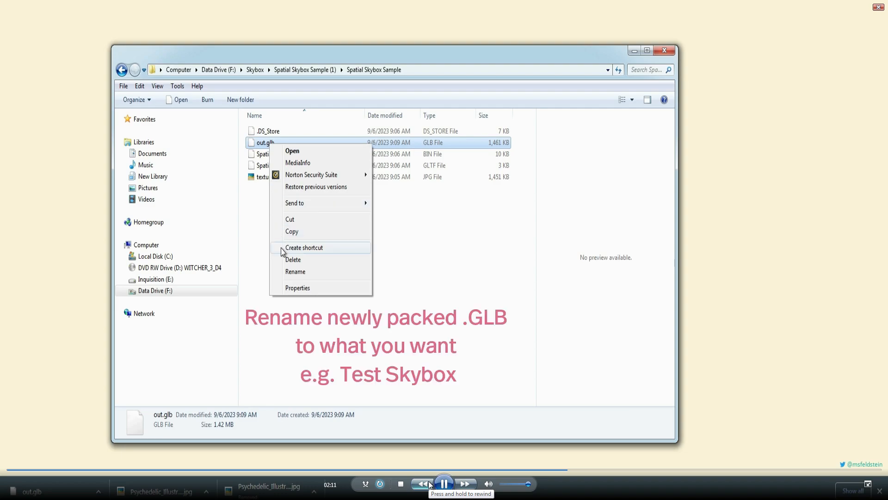
pyautogui.click(295, 271)
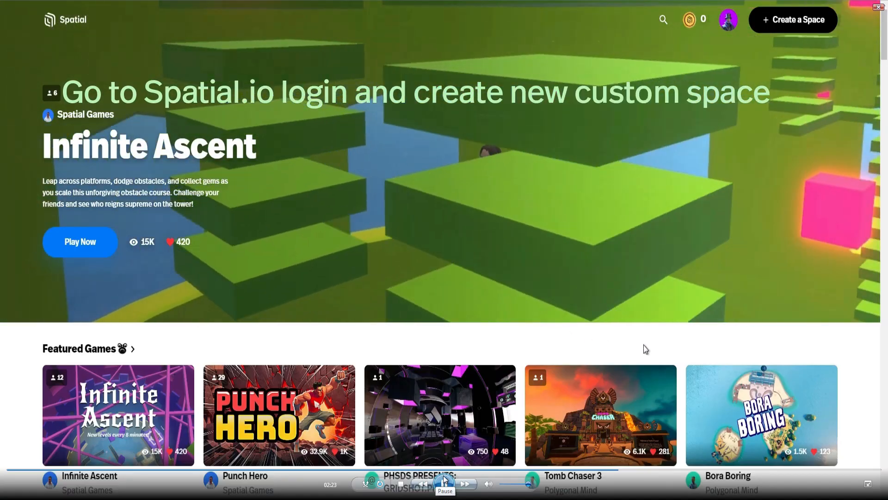
# - Create a new space and add the Sketchfab Alien World Explorer model found by searching 'environment'
pyautogui.click(793, 19)
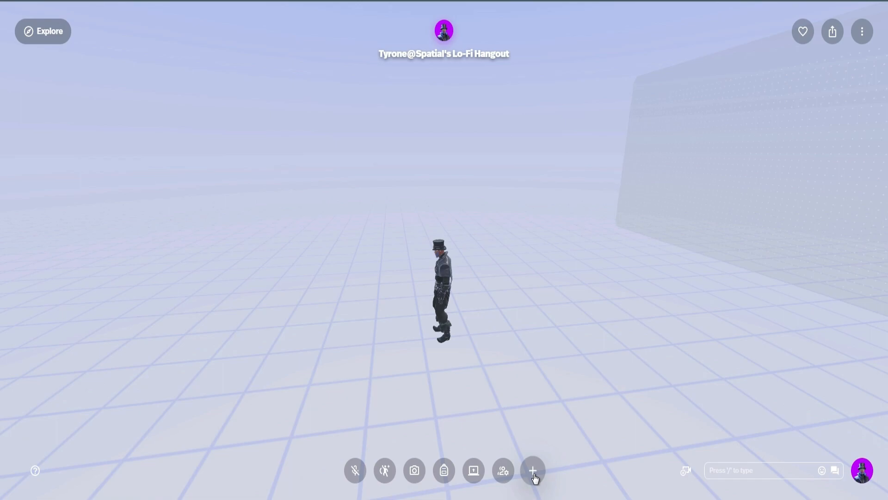
pyautogui.moveTo(532, 470)
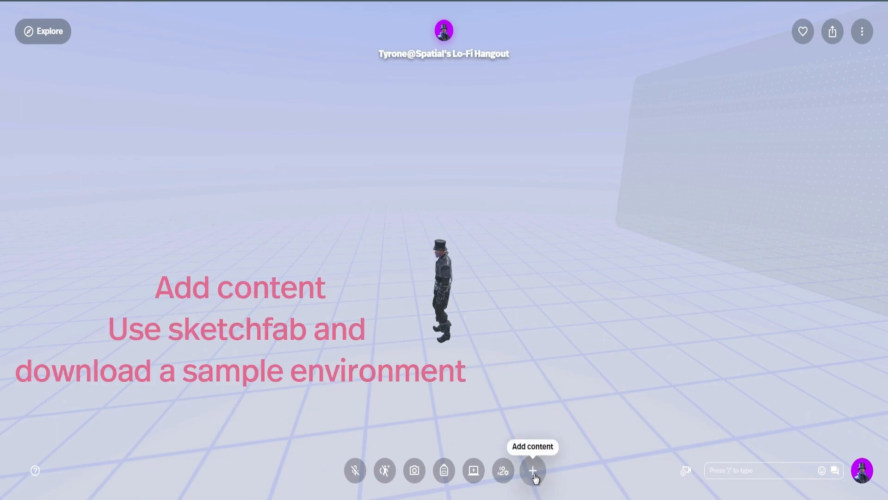
pyautogui.click(531, 470)
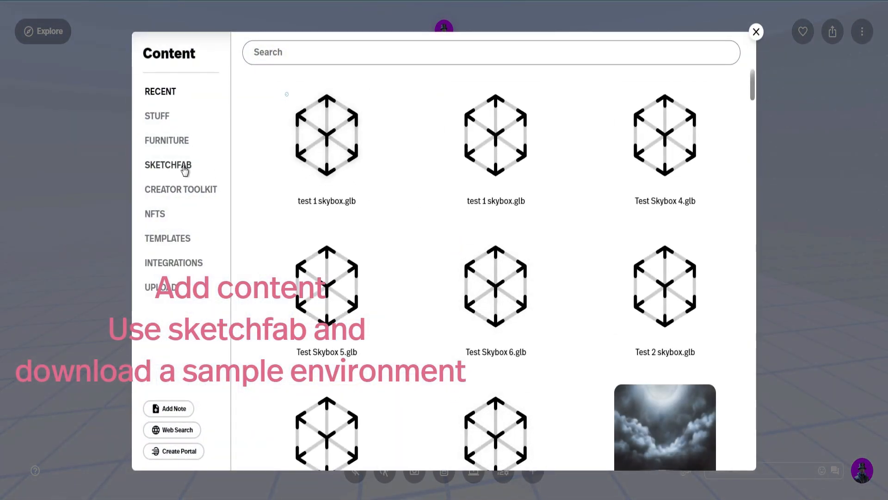
pyautogui.click(167, 164)
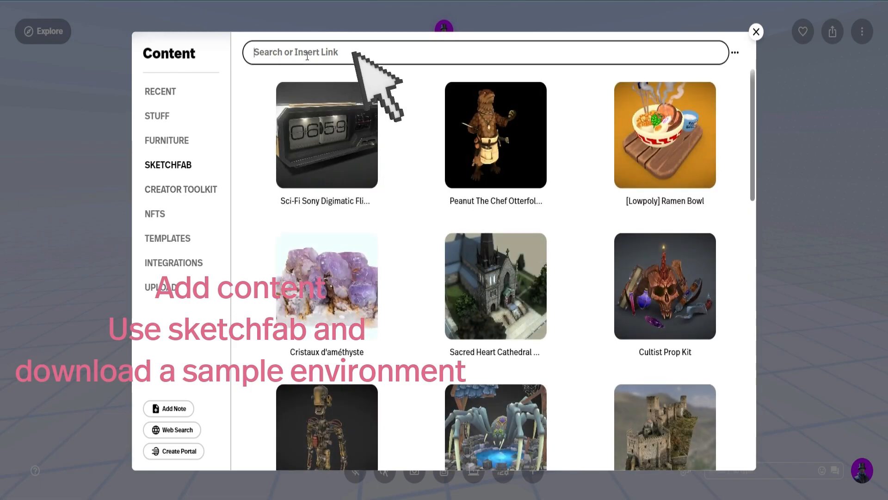
pyautogui.write('environment')
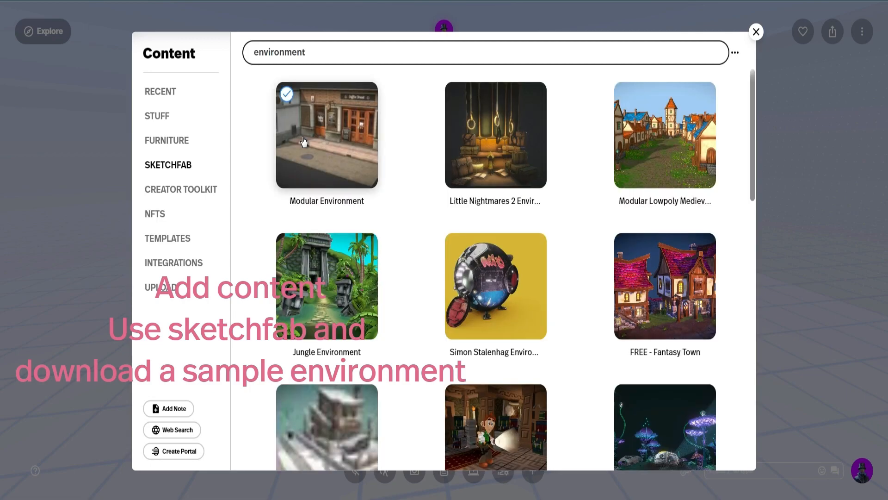
pyautogui.scroll(-3)
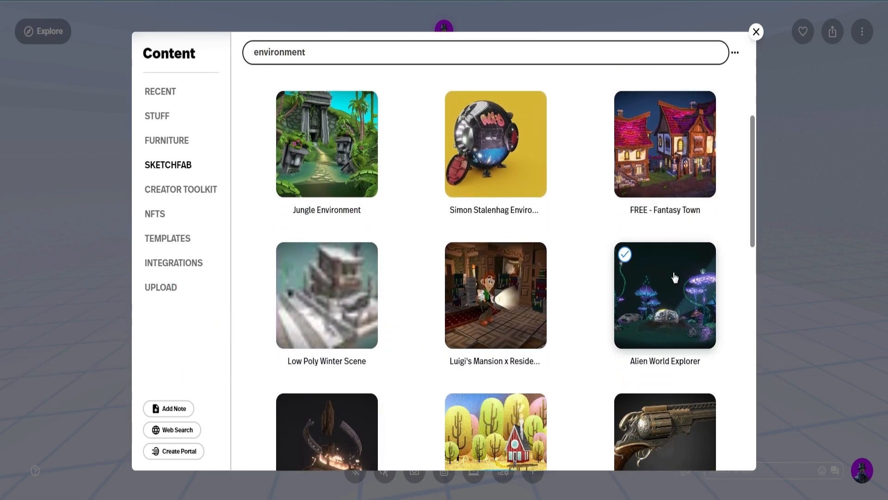
pyautogui.click(756, 32)
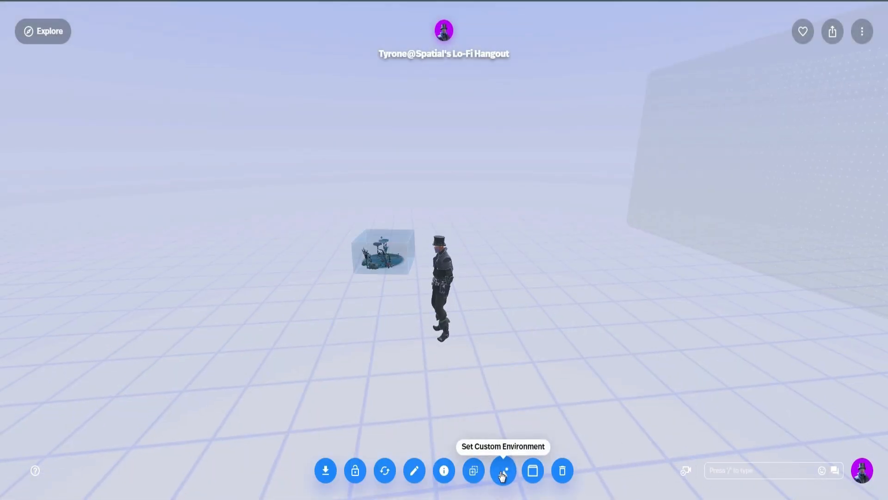
# - Set the Alien World model as the custom Environment and confirm its alignment with Looks Good
pyautogui.click(501, 470)
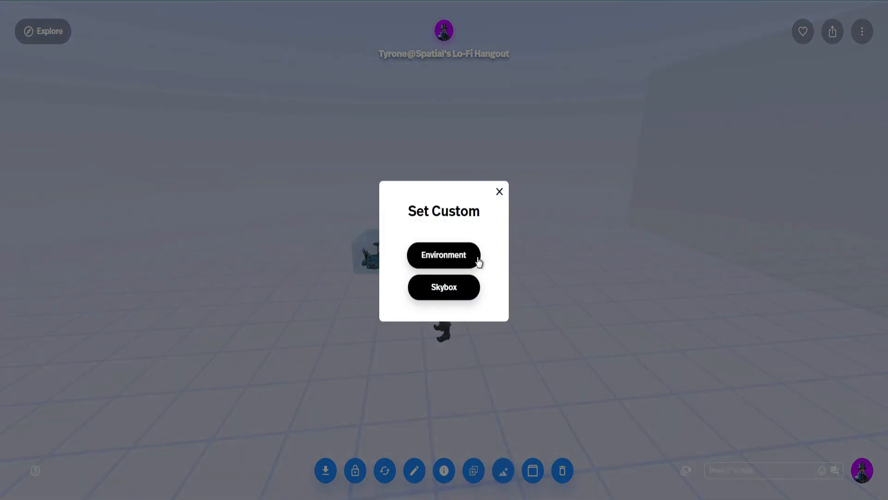
pyautogui.click(443, 255)
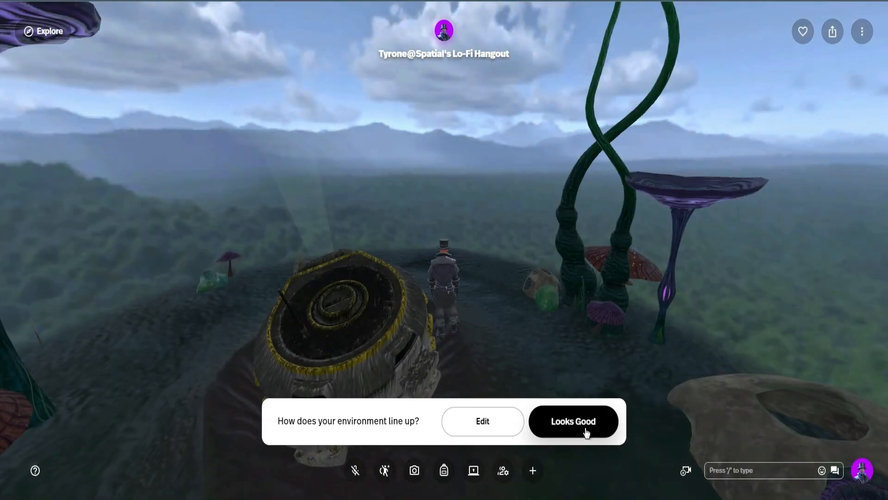
pyautogui.click(572, 421)
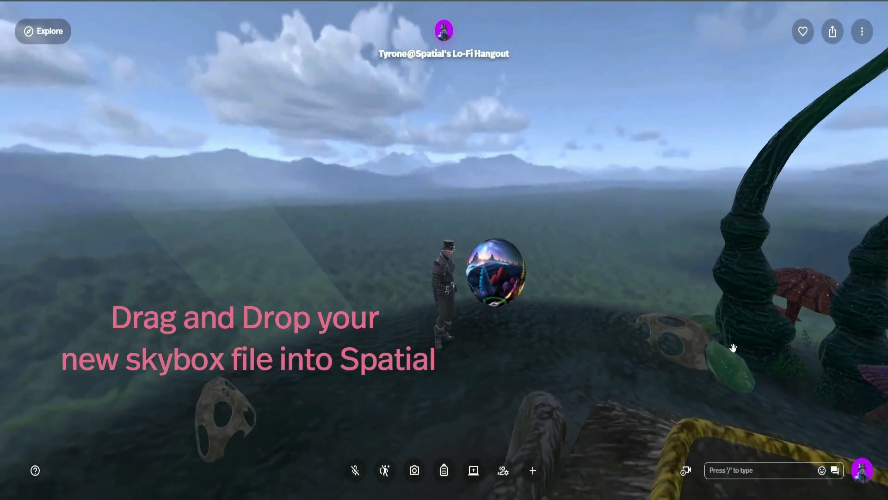
# - Select the imported skybox sphere and set it as the space's custom Skybox
pyautogui.click(498, 272)
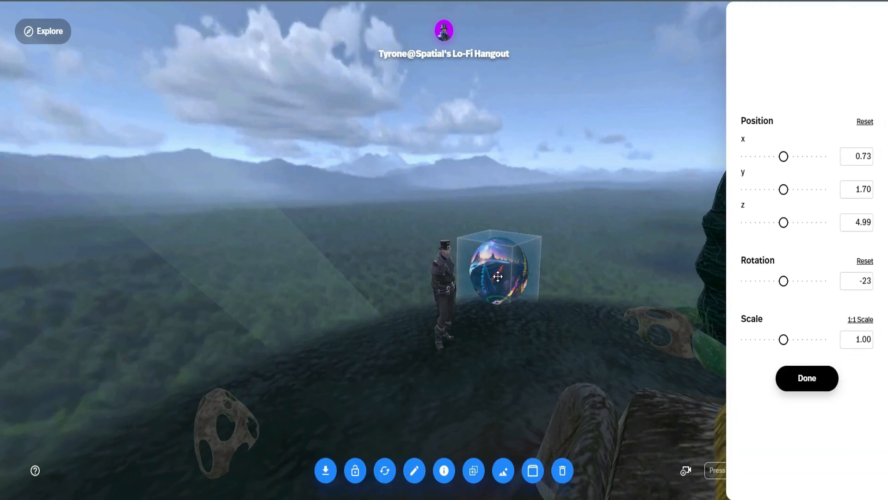
pyautogui.moveTo(502, 470)
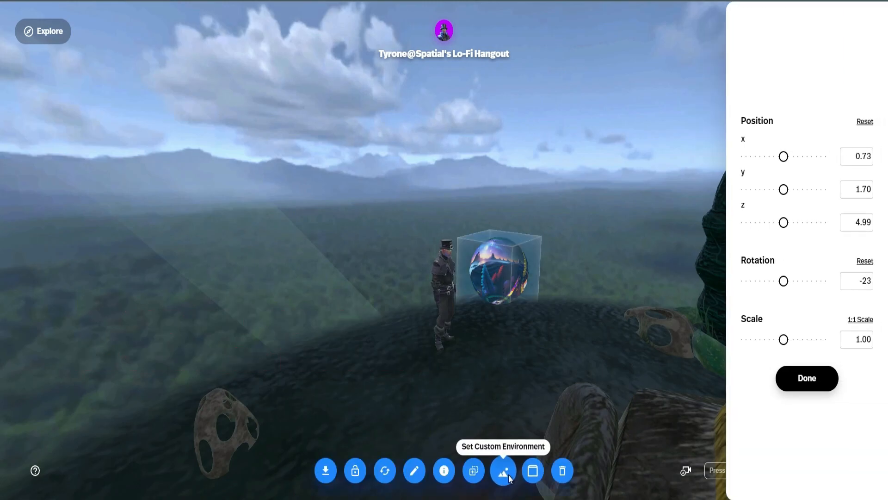
pyautogui.click(503, 470)
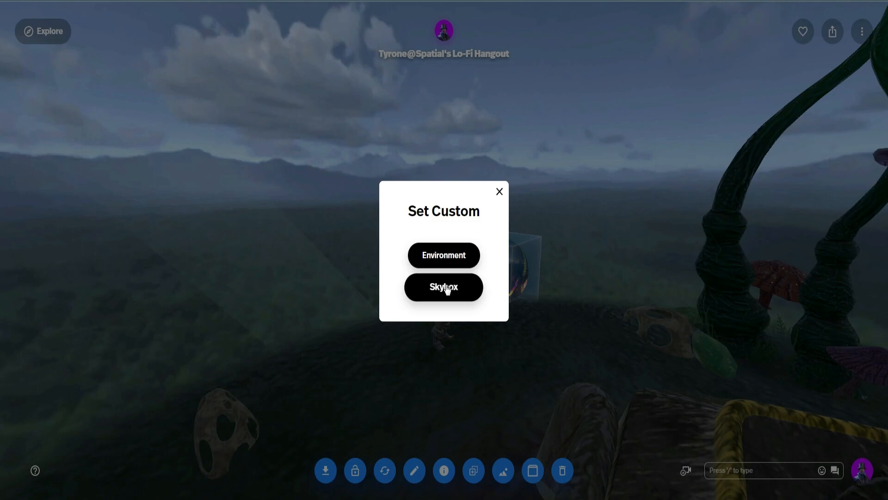
pyautogui.click(443, 286)
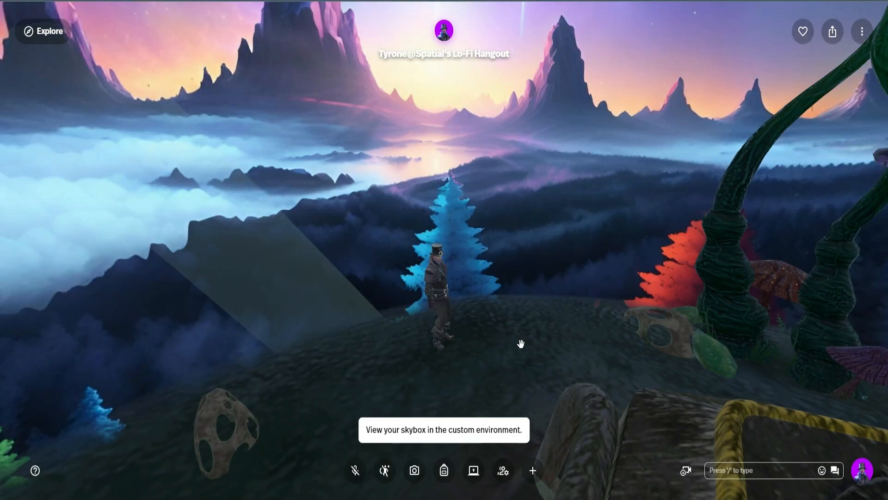